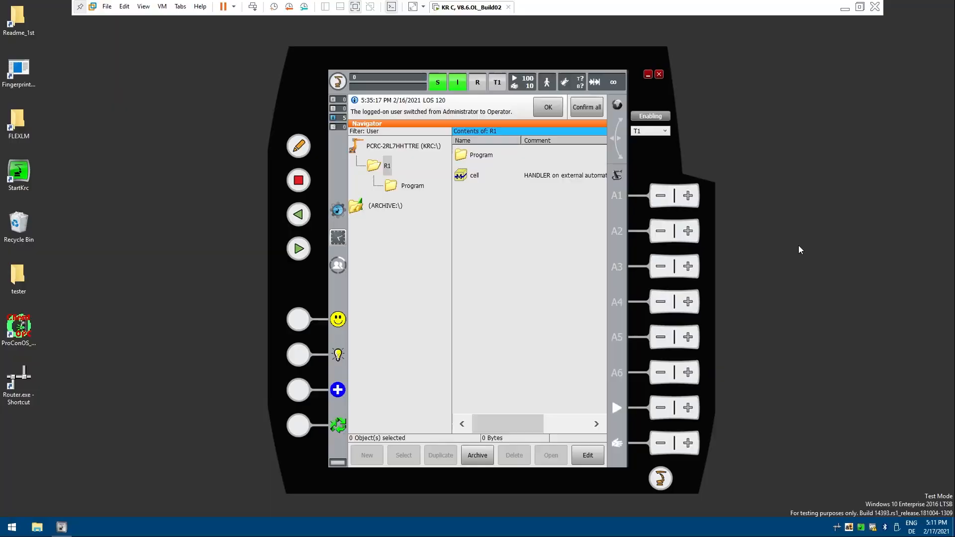
mouse_move(237, 129)
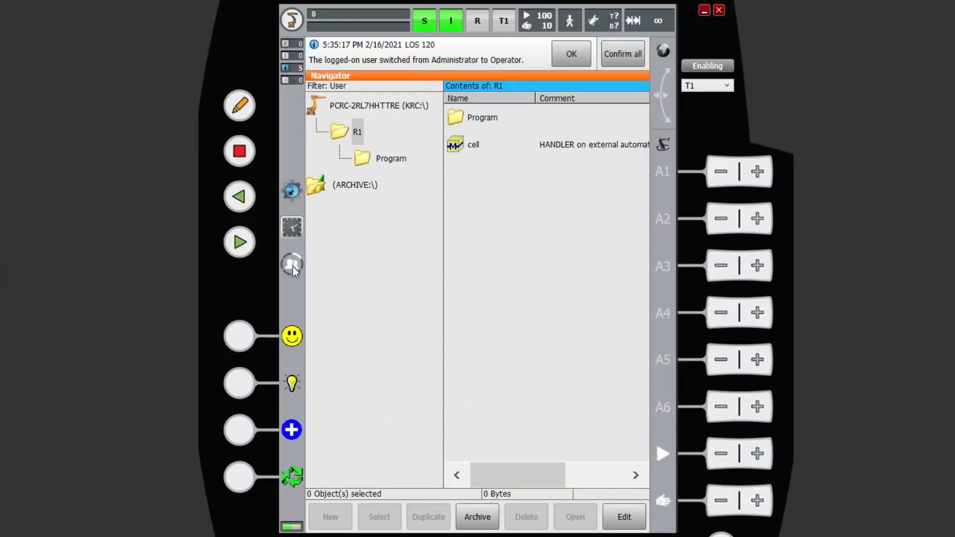
Bring up the user log-on screen from the smartHMI side bar
left_click(292, 263)
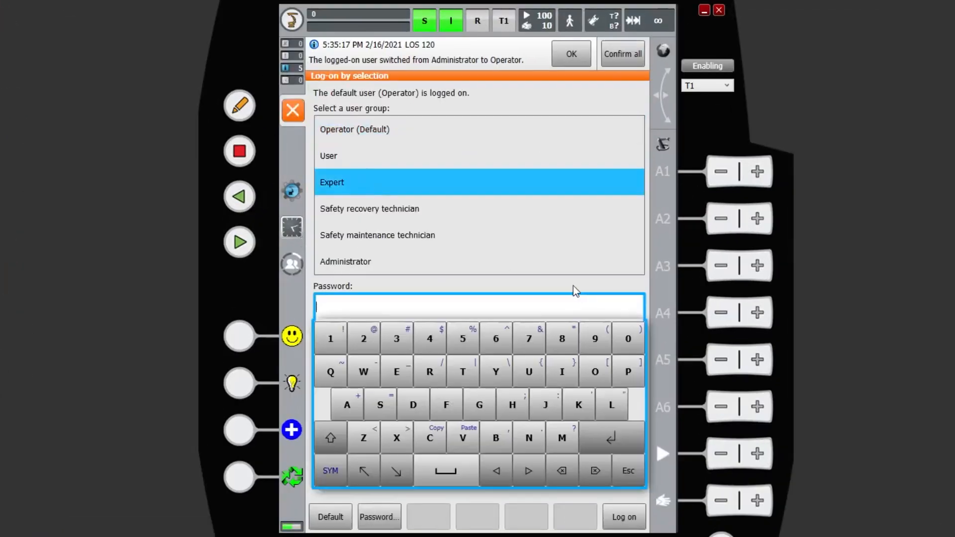
Log on as Expert and reach the KR 10 R1100-2 machine data configuration via the main menu
left_click(623, 517)
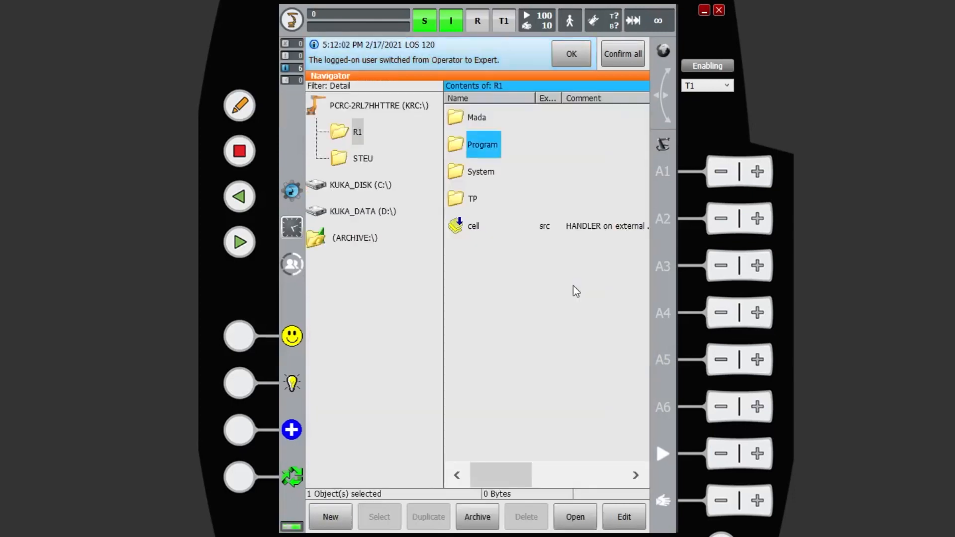
left_click(292, 20)
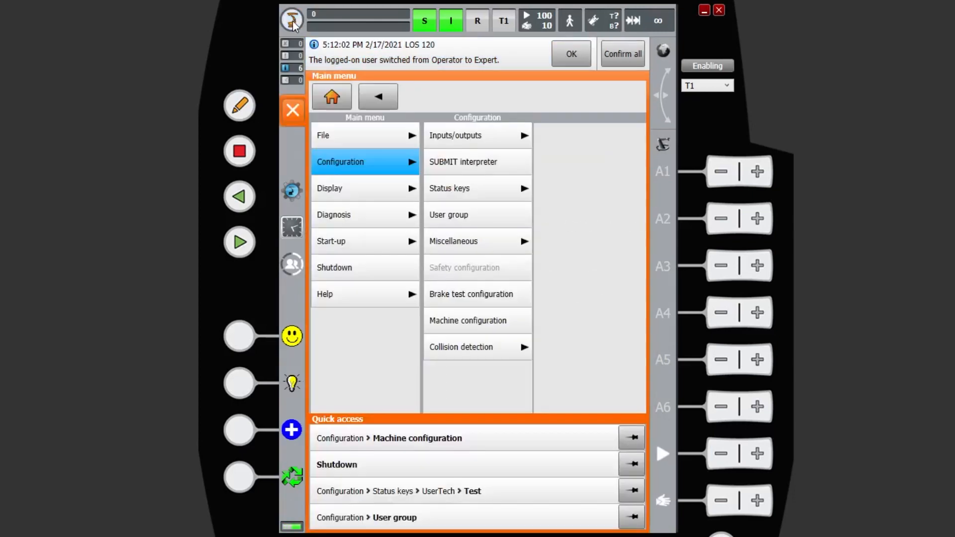
mouse_move(465, 297)
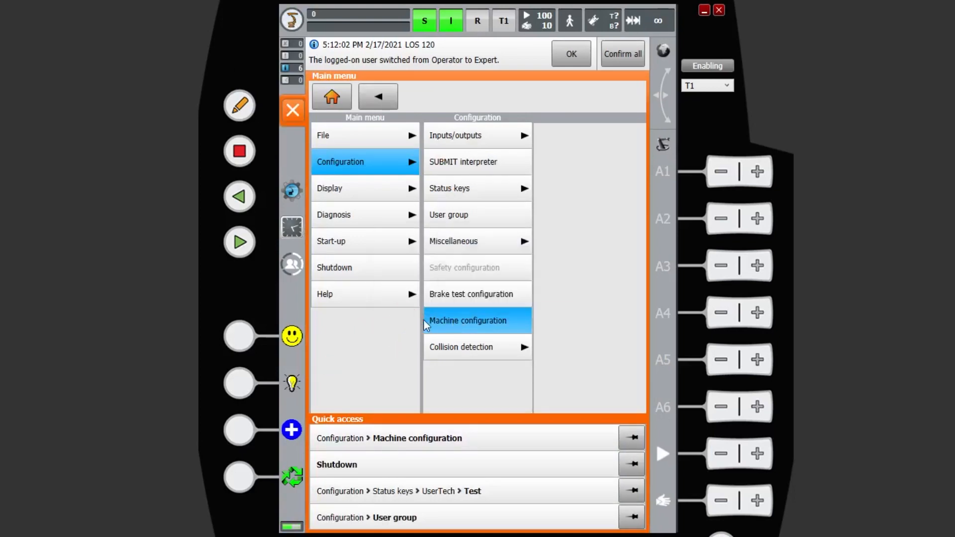
left_click(467, 320)
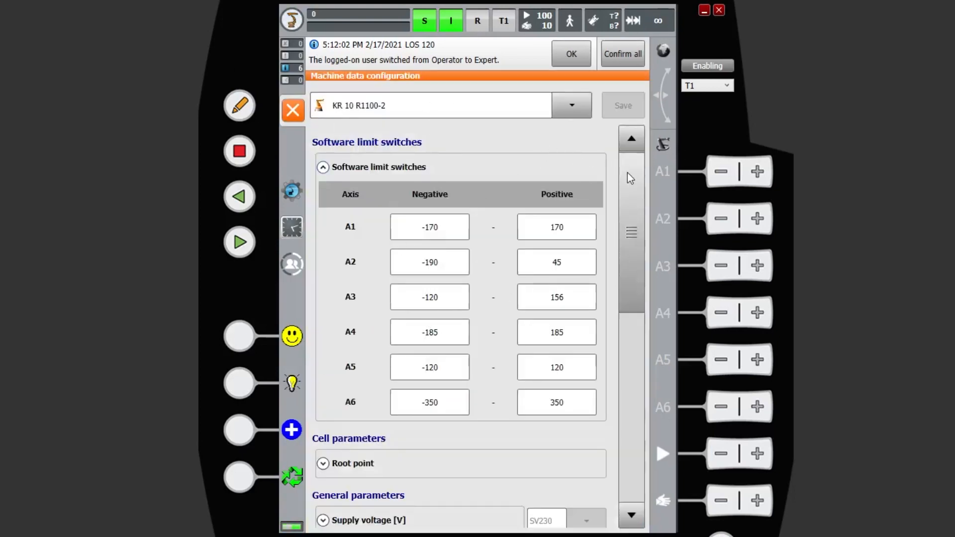
Set axis A6 type to Endless and save the machine data, deselecting the submit interpreter
scroll("down", 3)
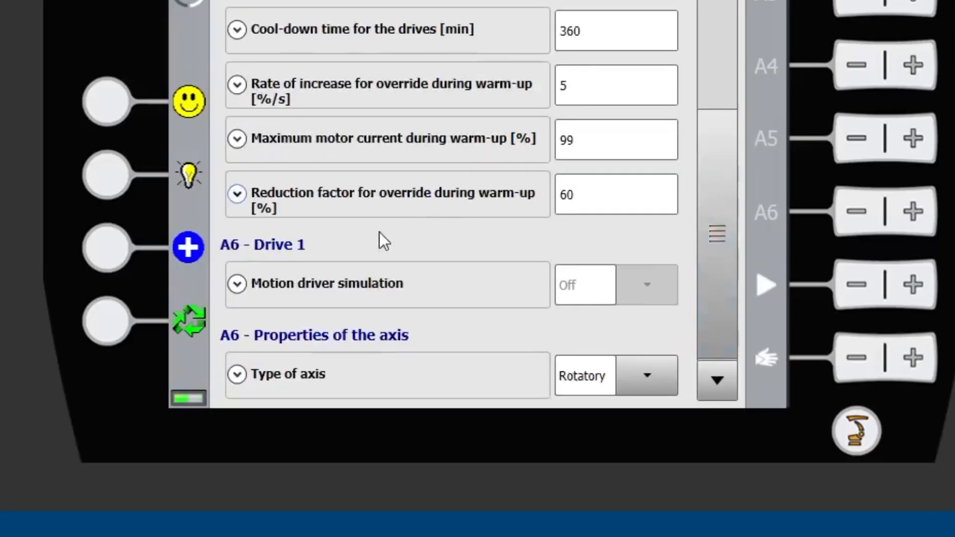
mouse_move(201, 341)
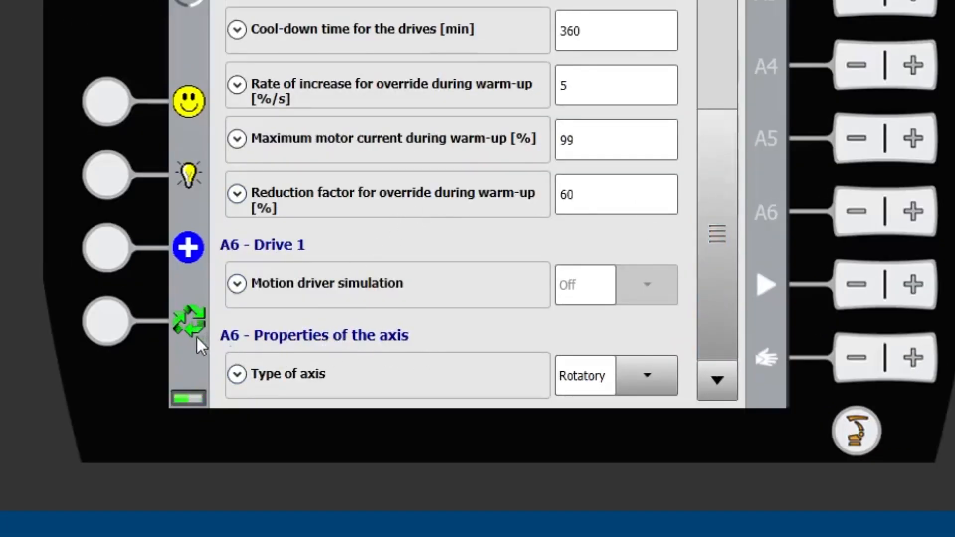
left_click(646, 375)
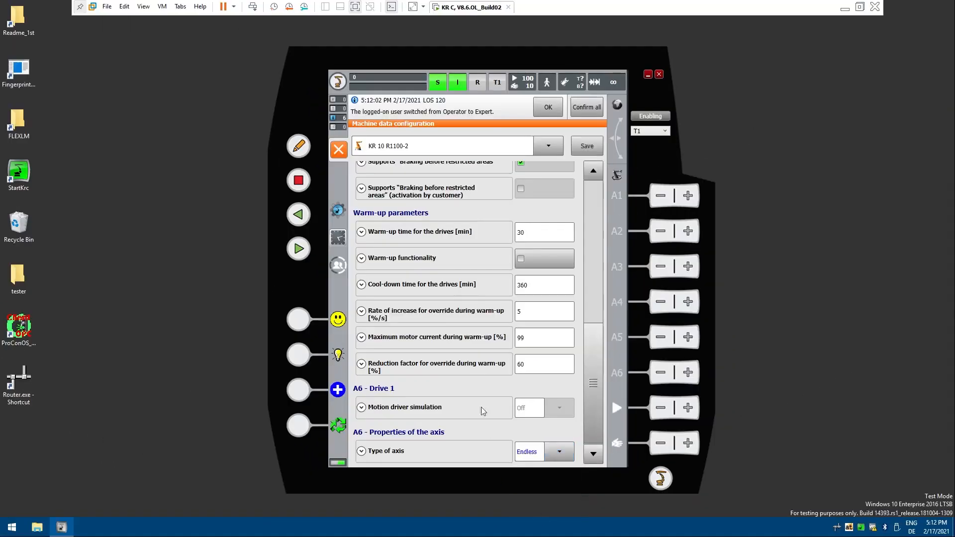
left_click(585, 145)
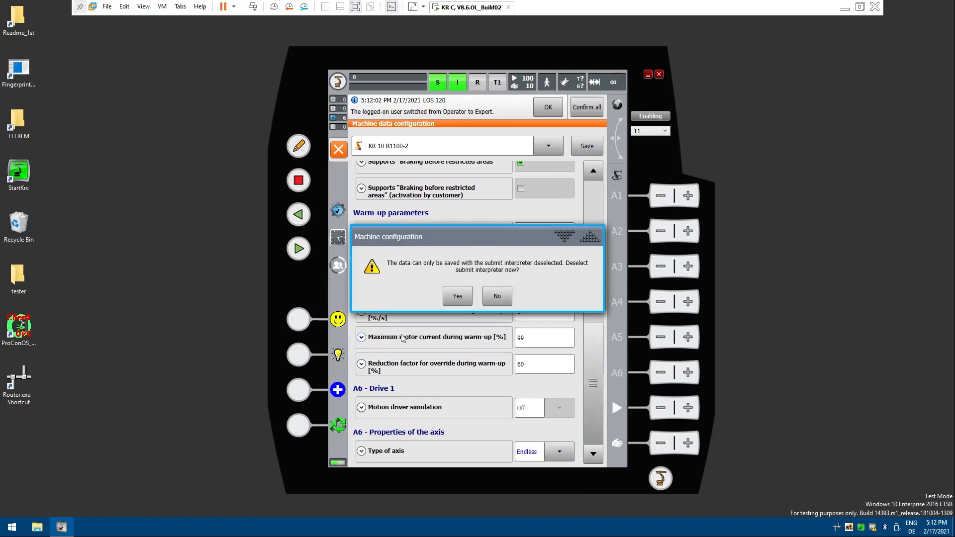
left_click(496, 295)
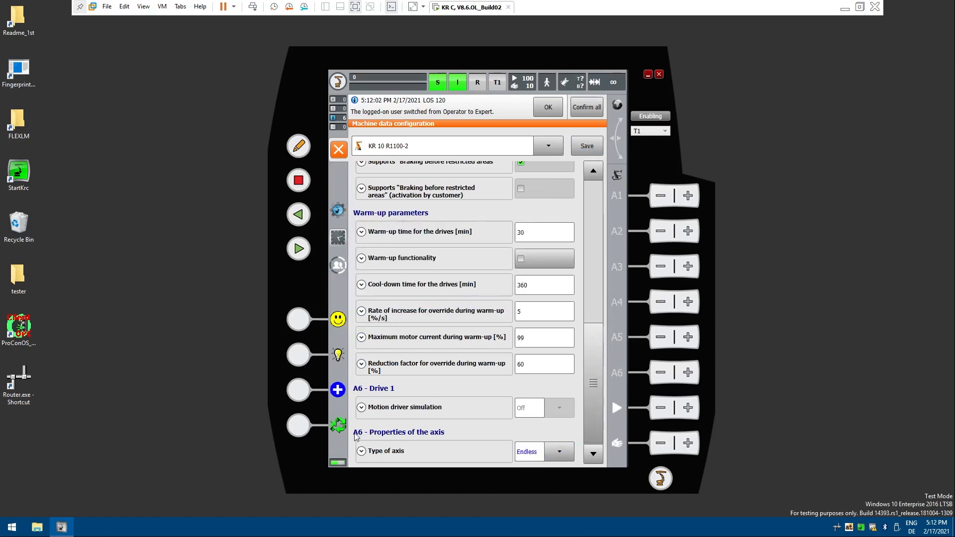
left_click(585, 145)
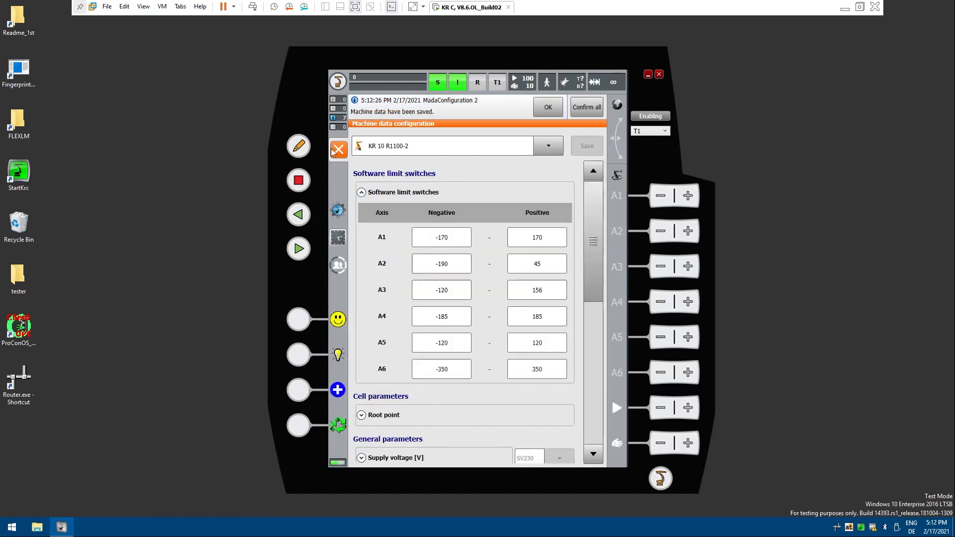
left_click(337, 149)
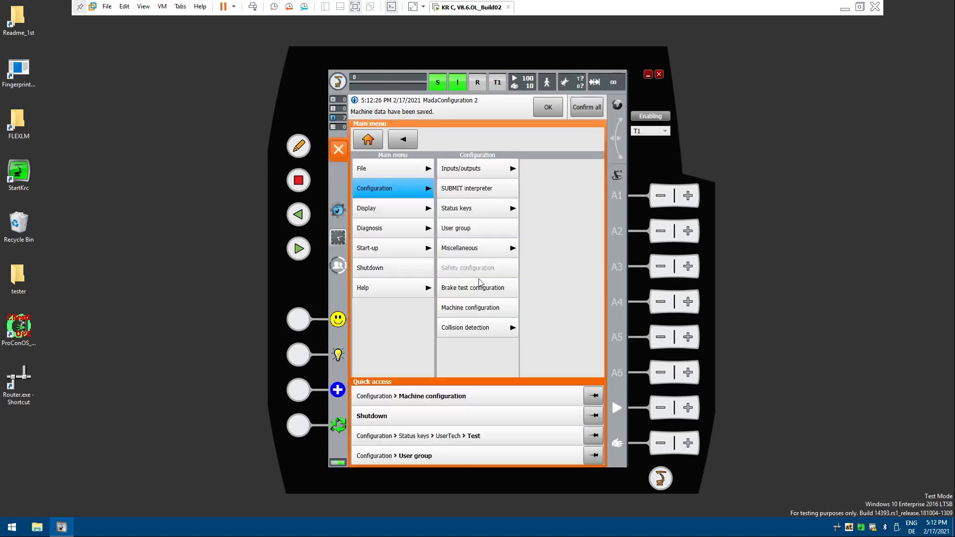
Recheck A6 shows Endless in machine configuration, then go to the Navigator's R1 Mada folder
left_click(468, 308)
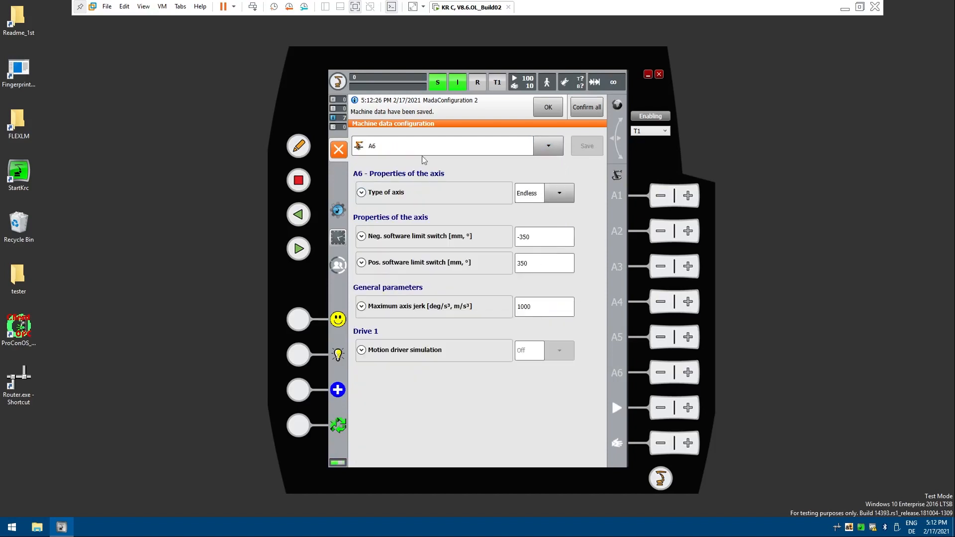
mouse_move(487, 177)
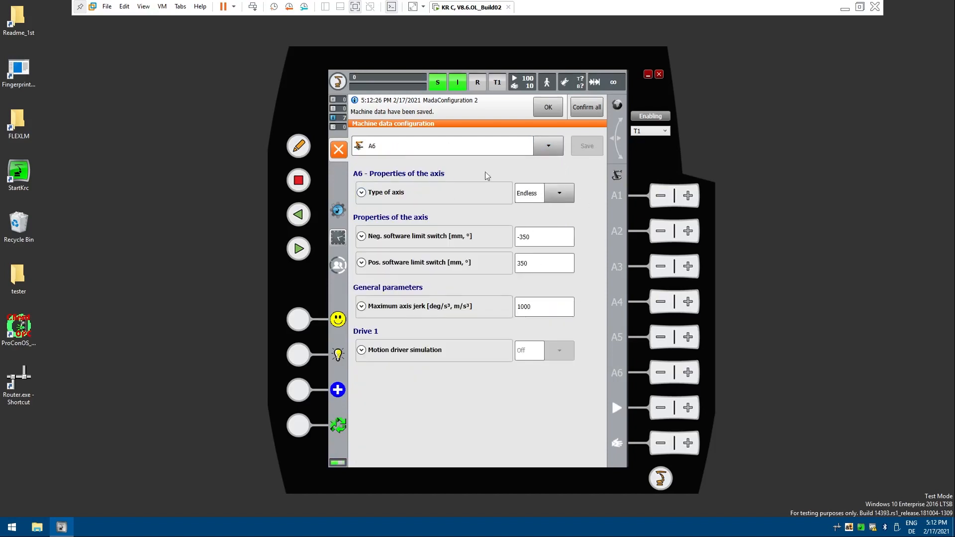
left_click(338, 149)
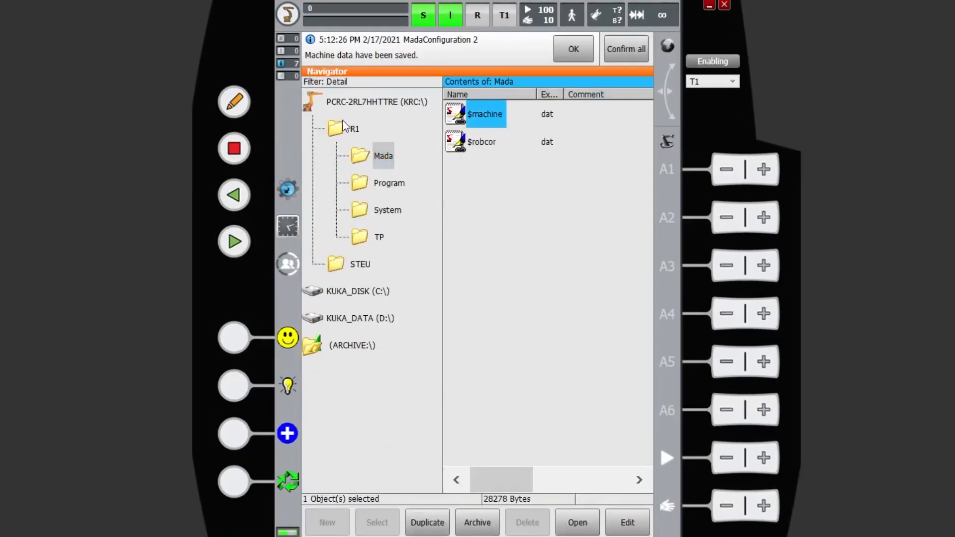
mouse_move(609, 471)
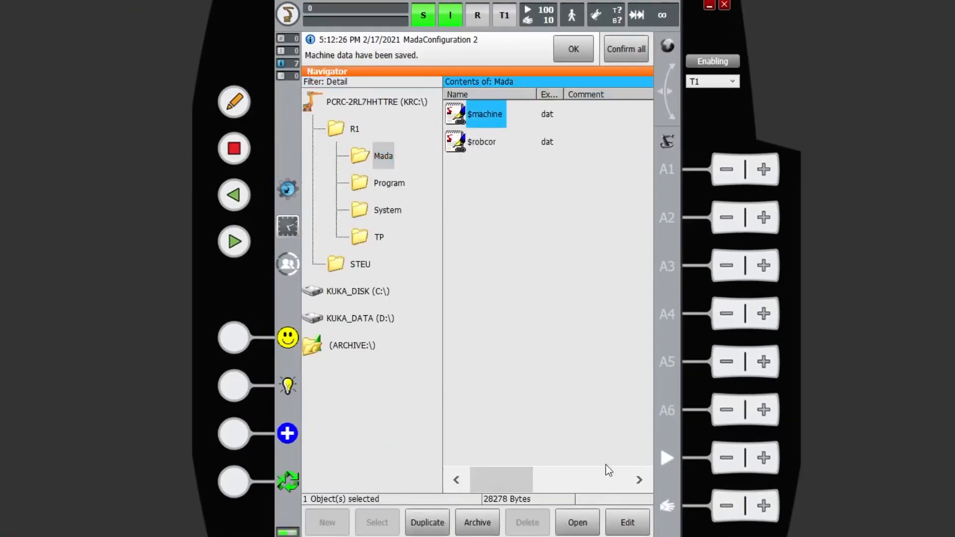
Bring $machine.dat into the editor, showing $AXIS_TYPE[6]=5 for endless A6
left_click(576, 522)
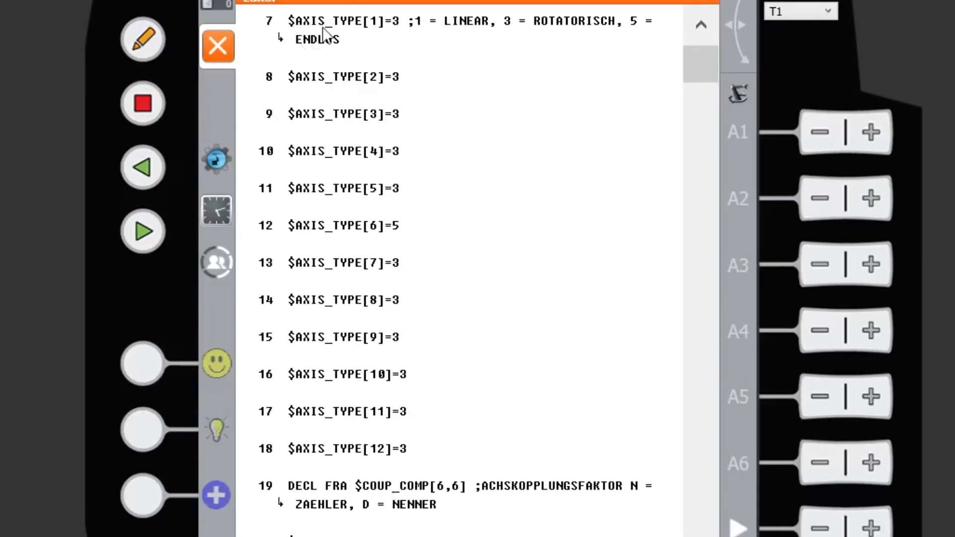
mouse_move(523, 41)
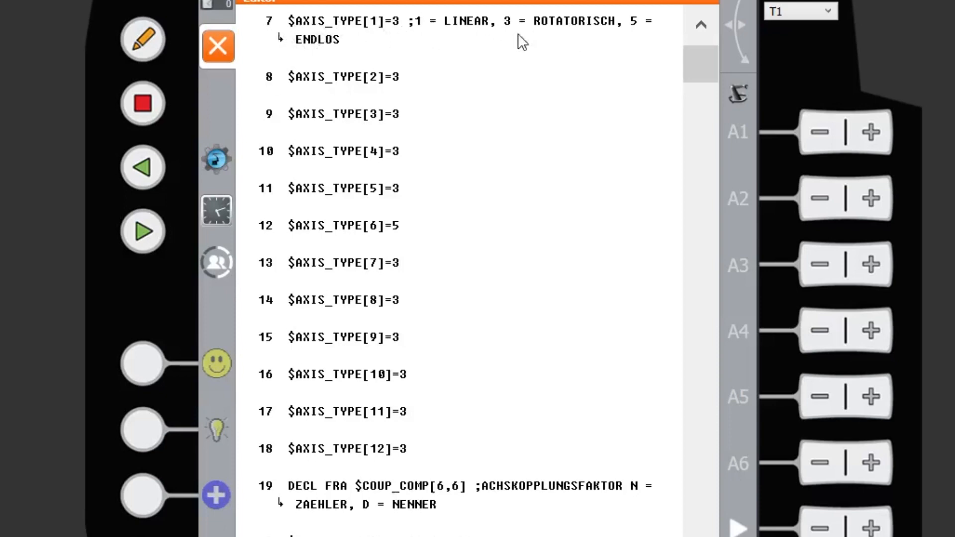
mouse_move(462, 29)
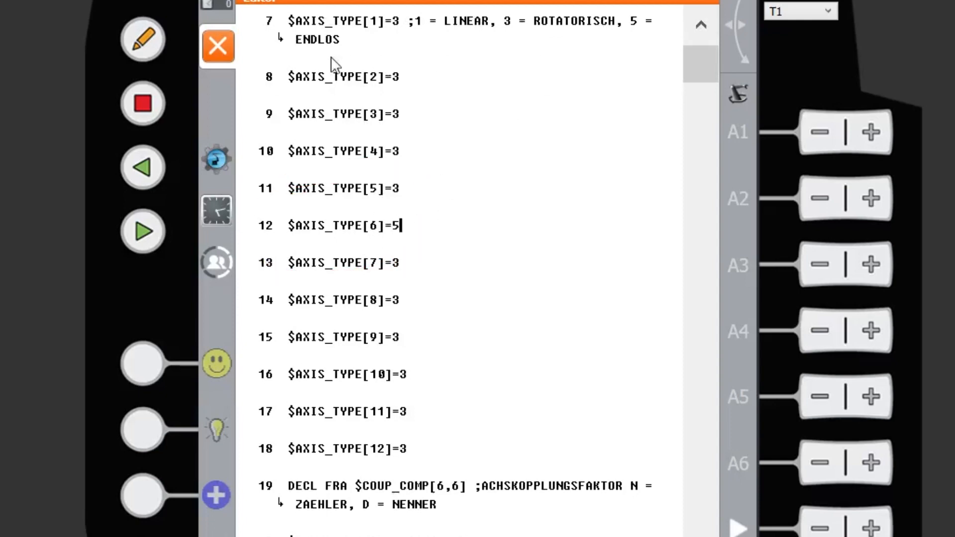
mouse_move(419, 73)
type("3")
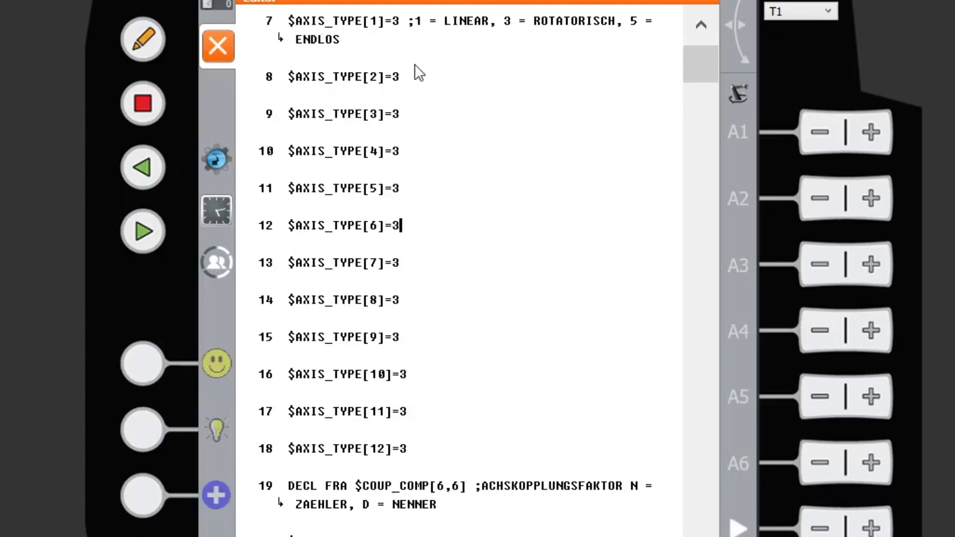
mouse_move(263, 261)
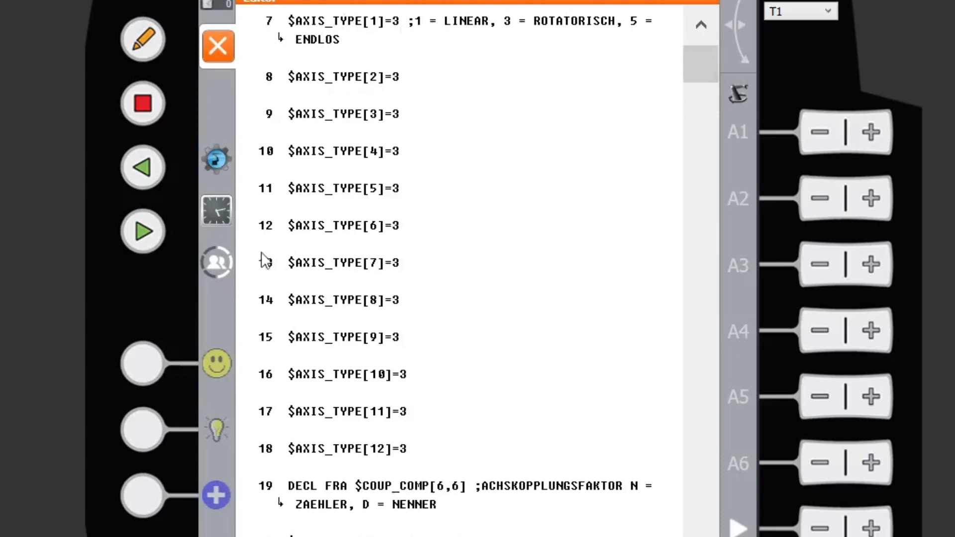
mouse_move(636, 93)
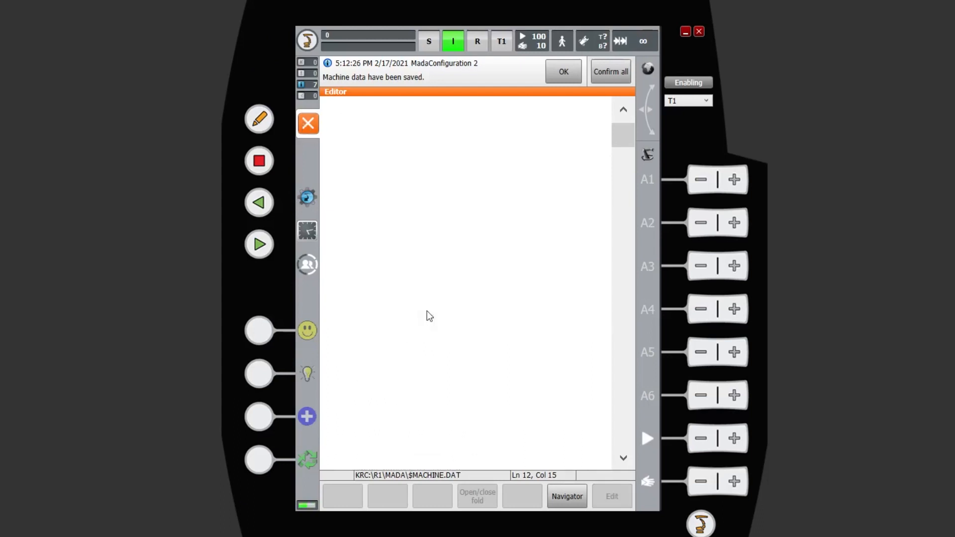
mouse_move(308, 39)
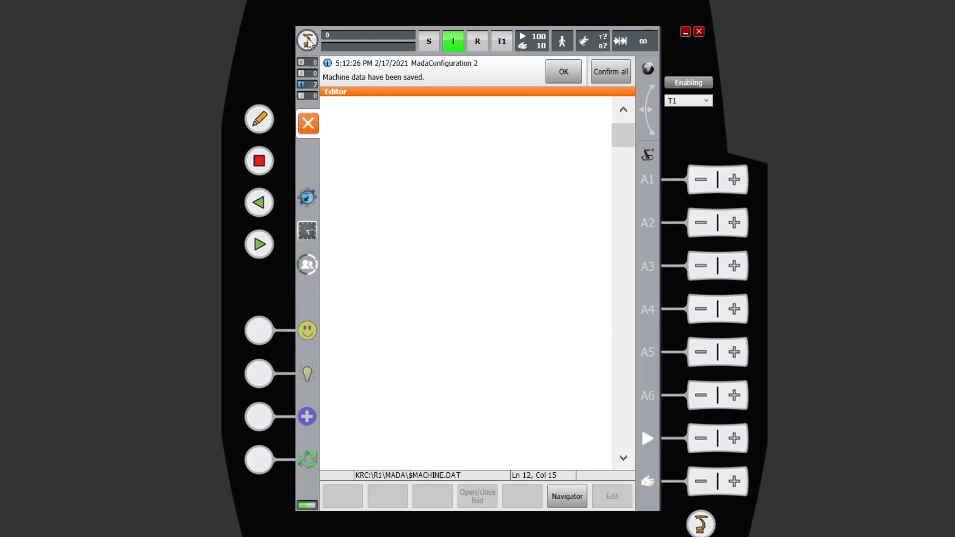
Check A6's axis properties now read Rotatory in machine configuration, then return to the Navigator
left_click(307, 41)
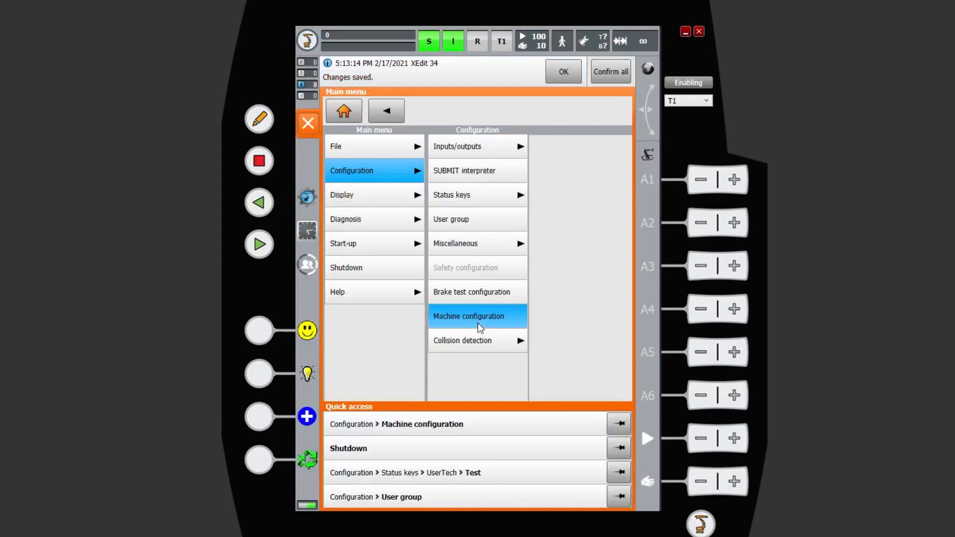
left_click(469, 316)
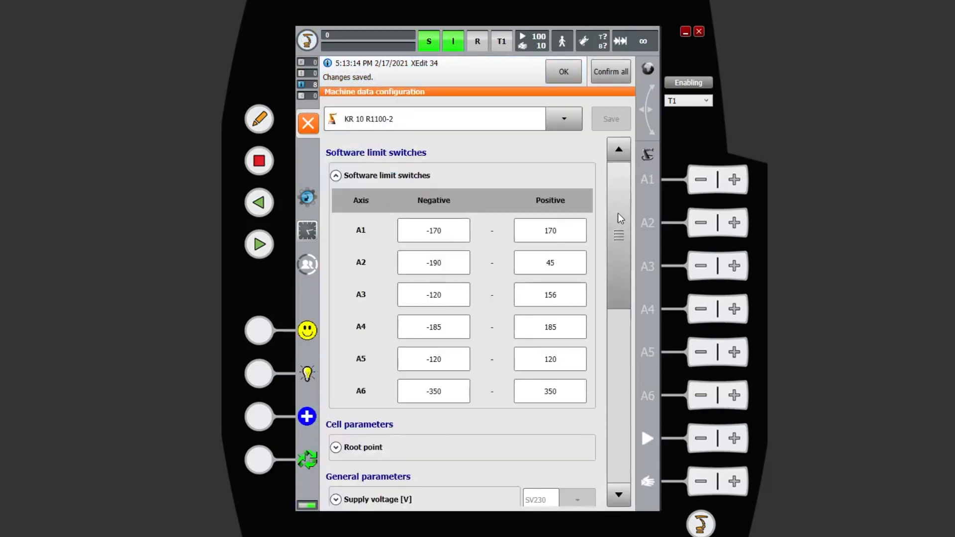
scroll("down", 3)
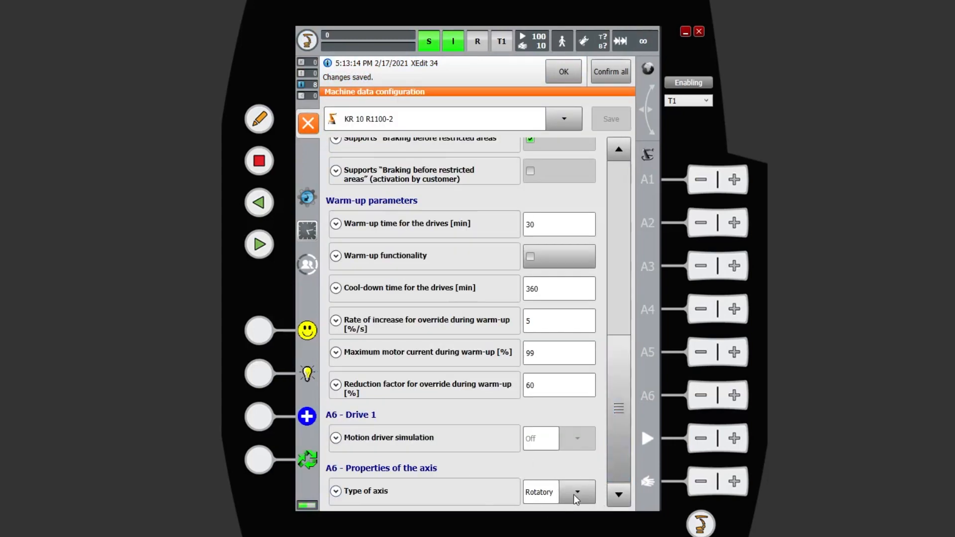
mouse_move(559, 250)
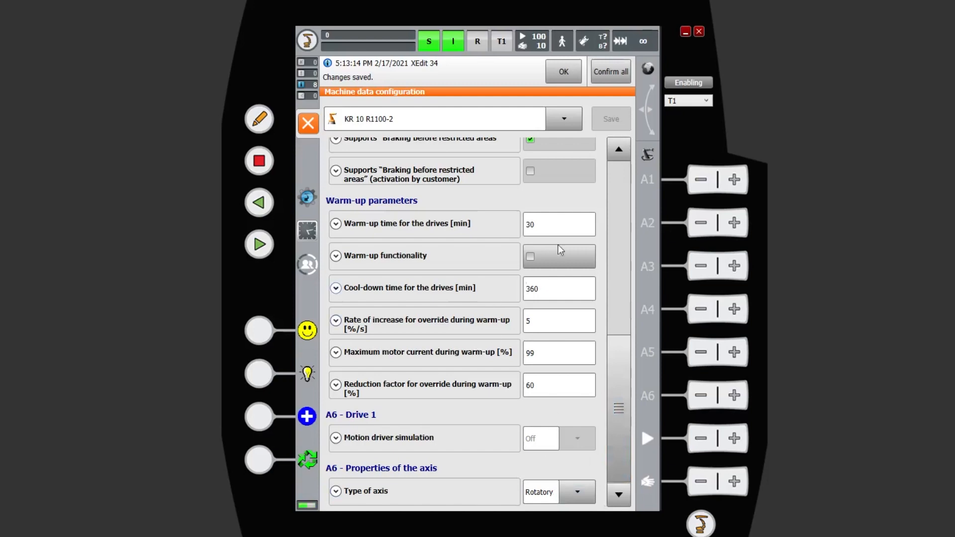
left_click(308, 123)
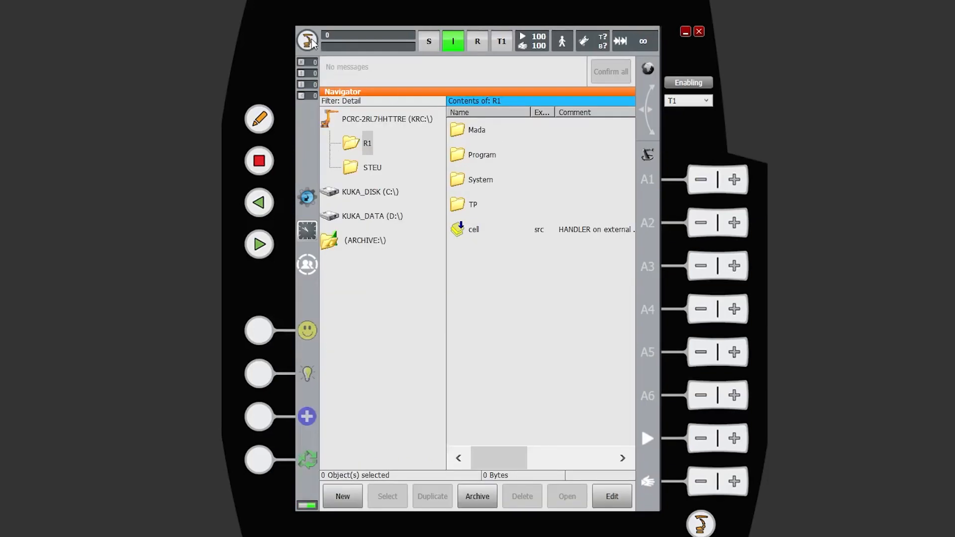
Show the axis-specific actual position display for watching A6's rotation count and angle
left_click(308, 41)
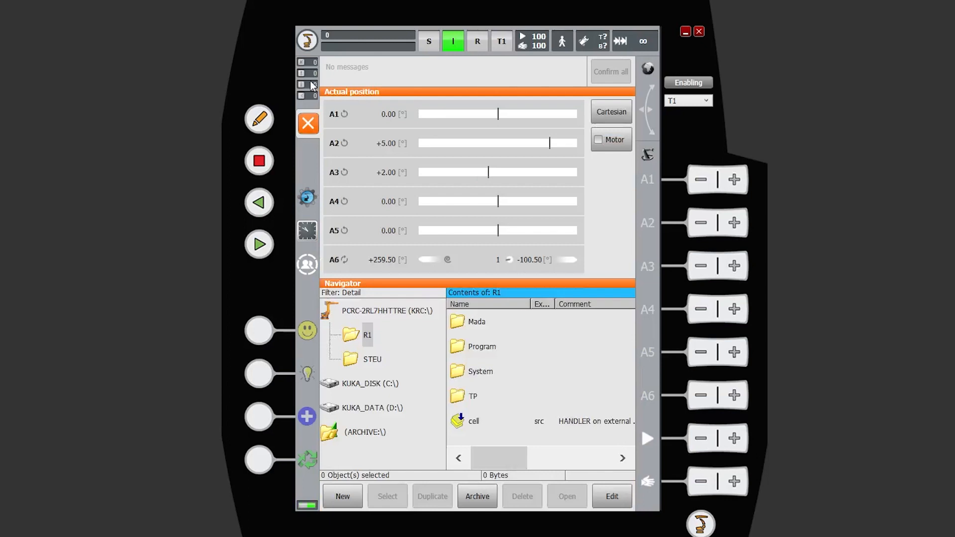
mouse_move(386, 236)
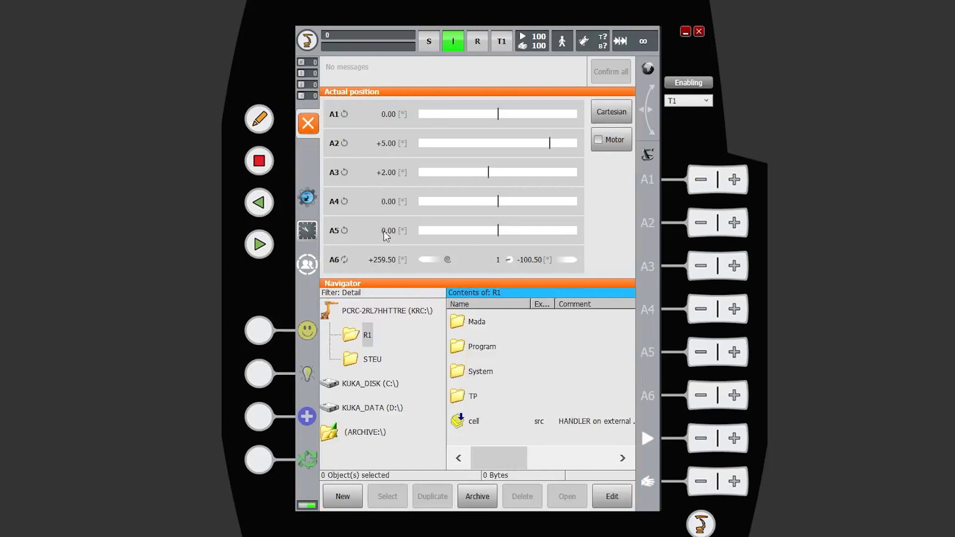
mouse_move(330, 272)
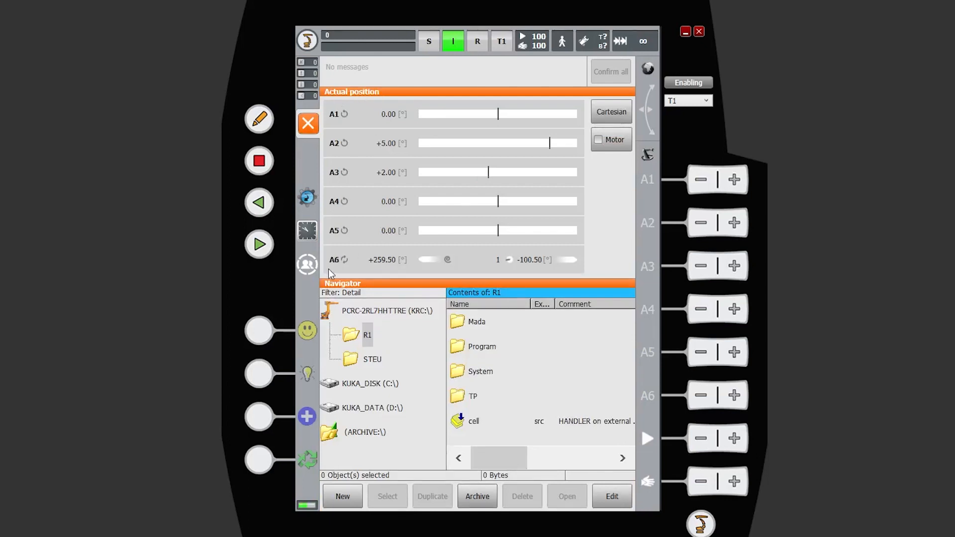
mouse_move(434, 252)
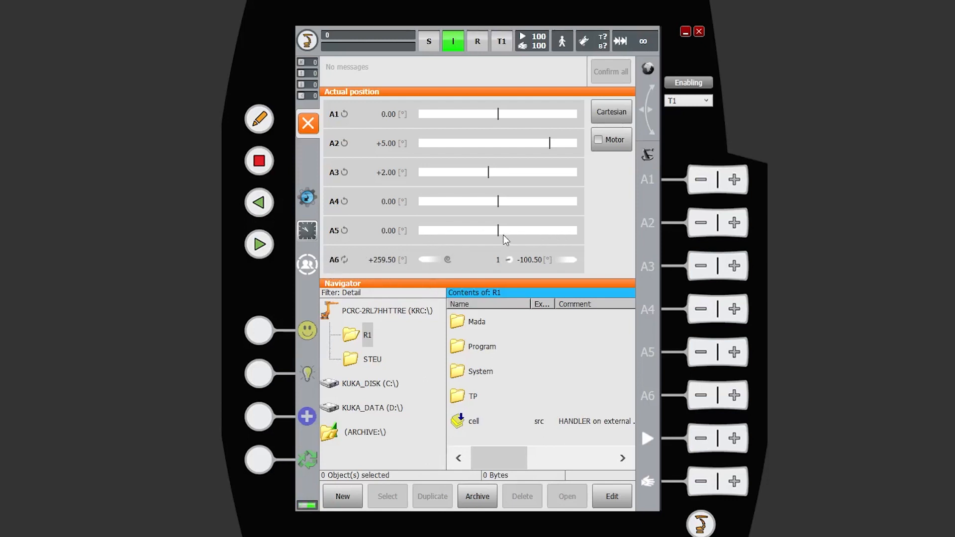
mouse_move(567, 240)
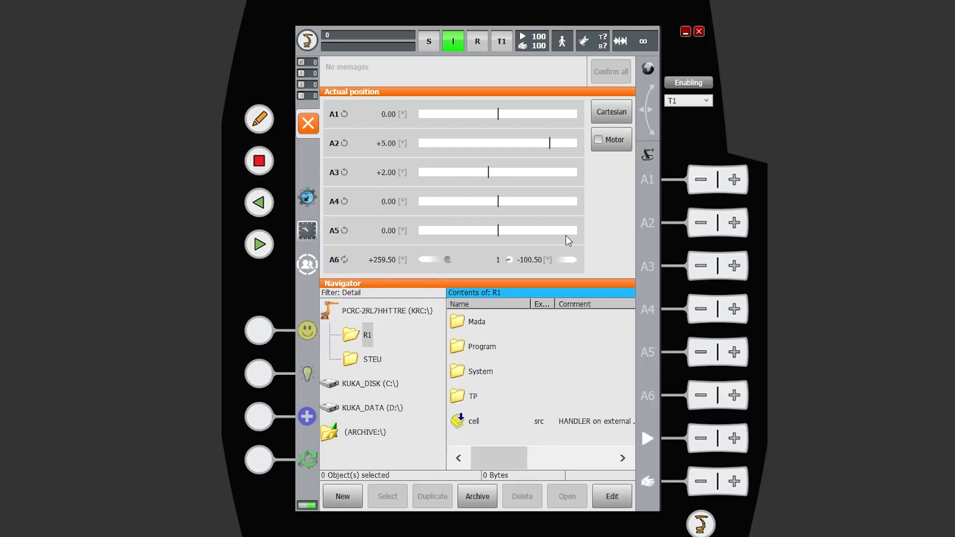
mouse_move(378, 276)
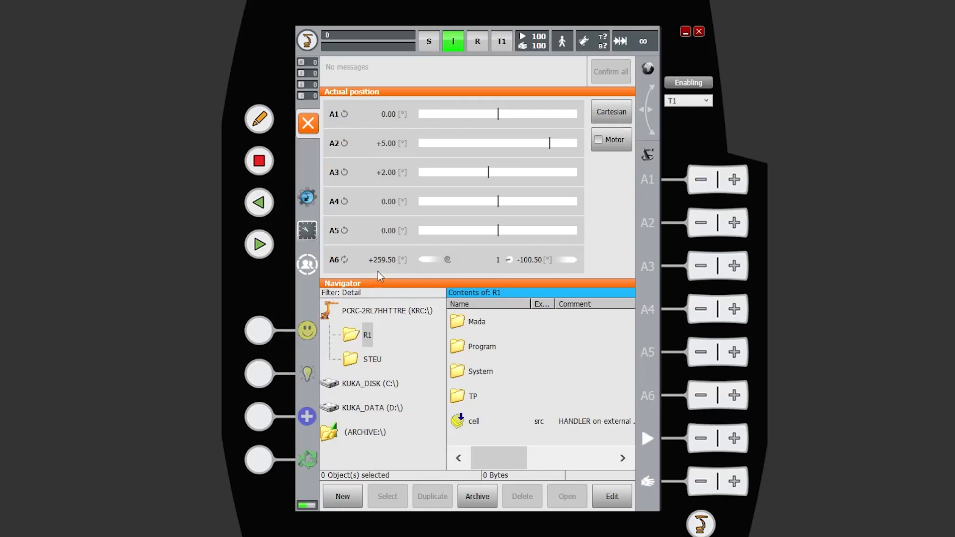
mouse_move(713, 411)
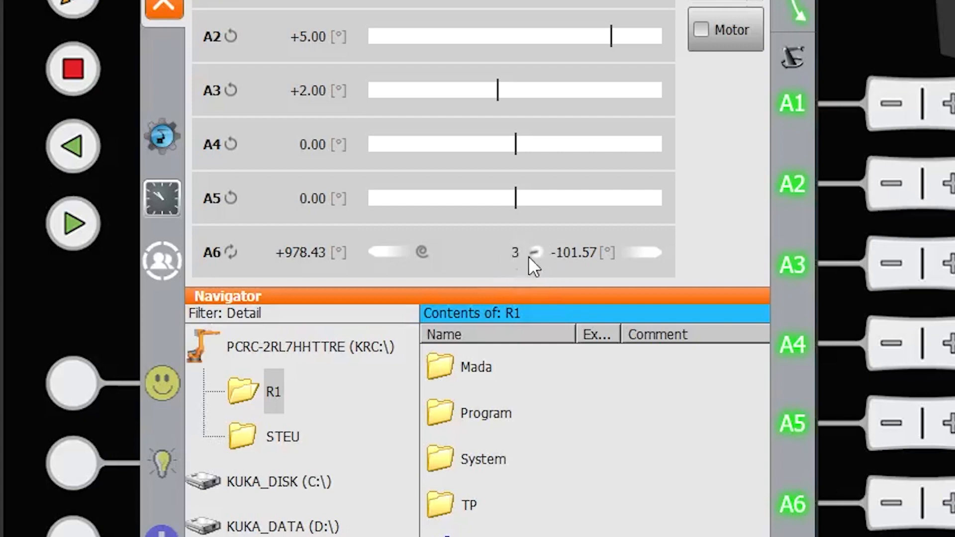
mouse_move(588, 280)
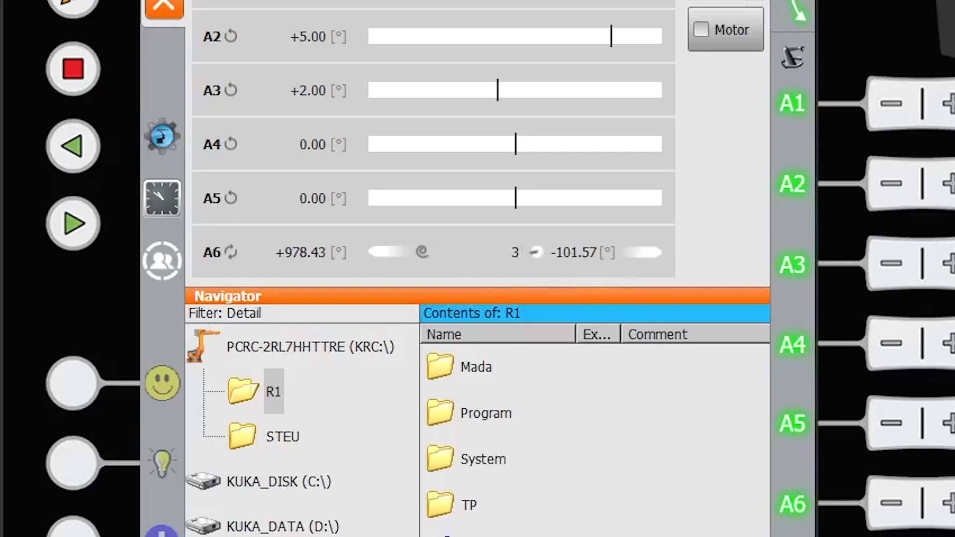
mouse_move(261, 229)
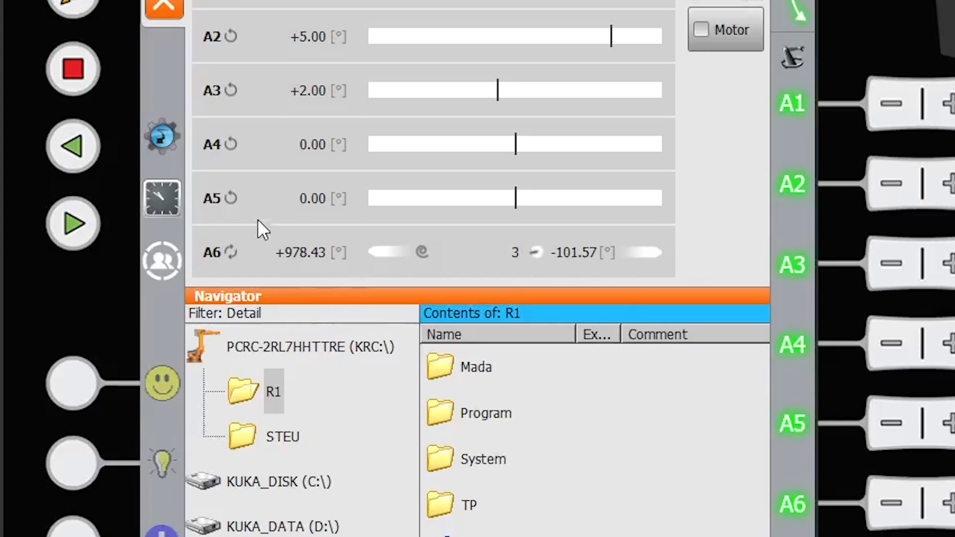